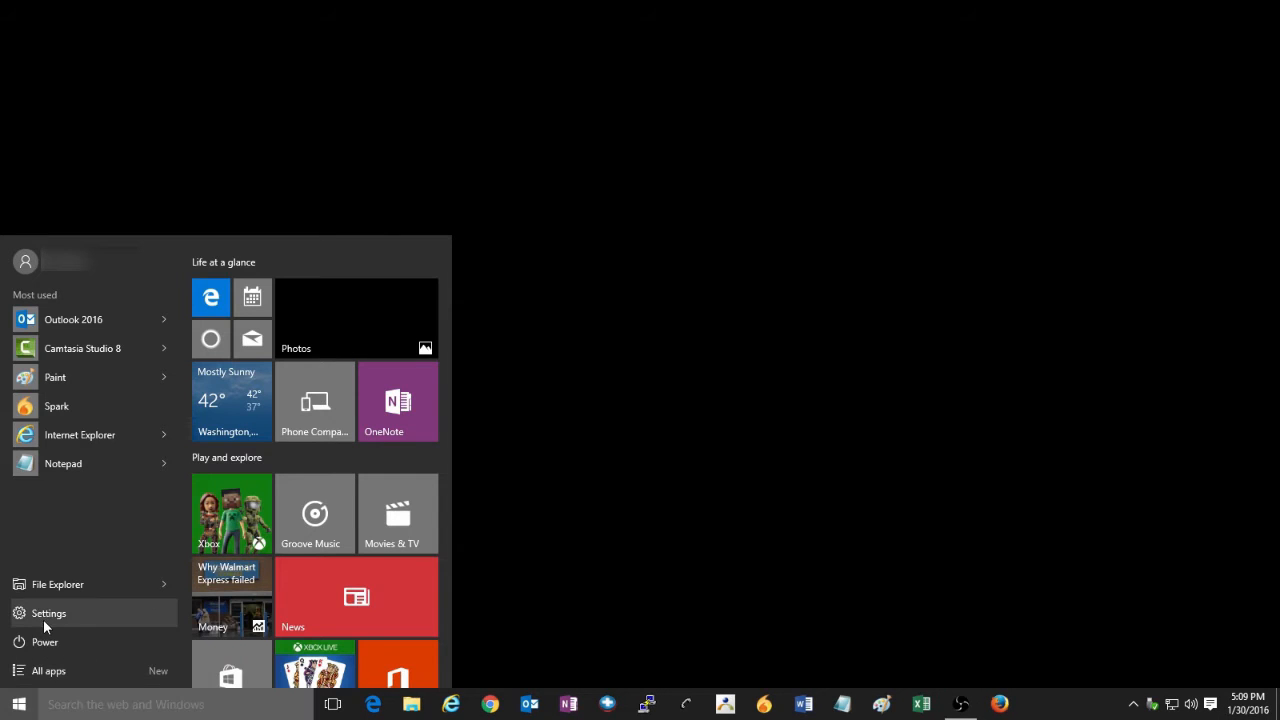
- Launch Settings from Start and go to the System category
click(48, 612)
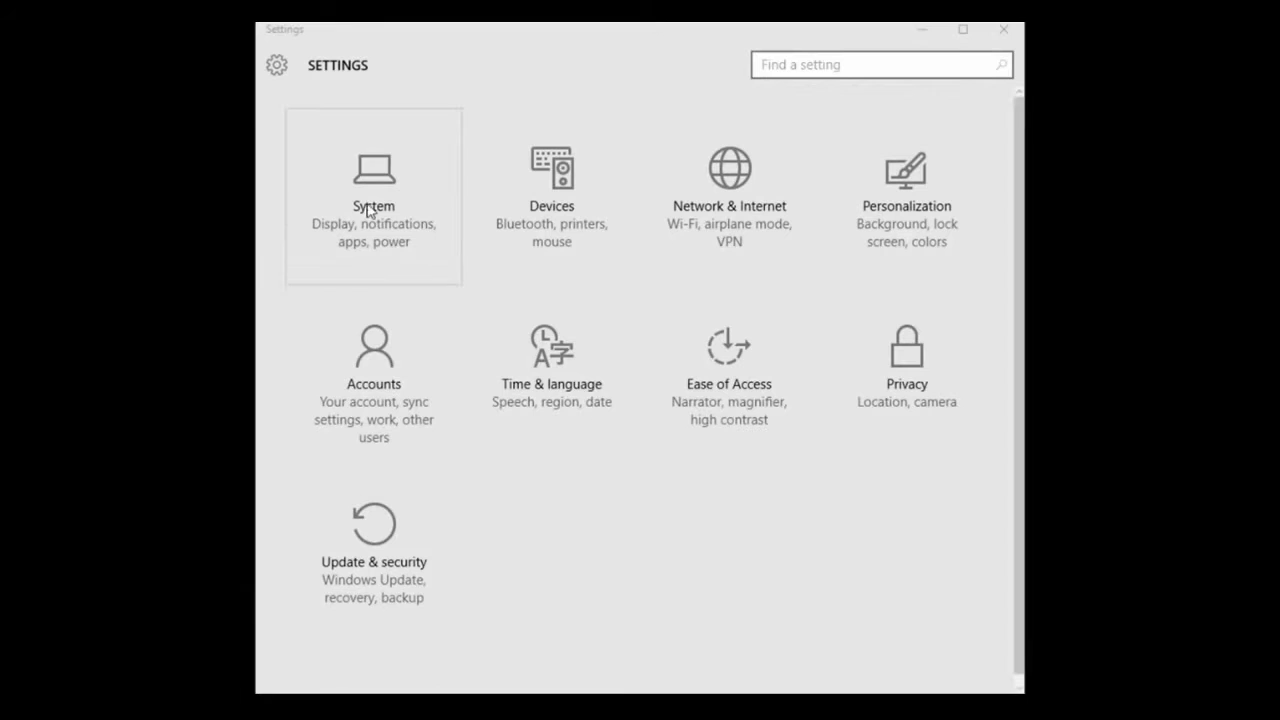
click(372, 196)
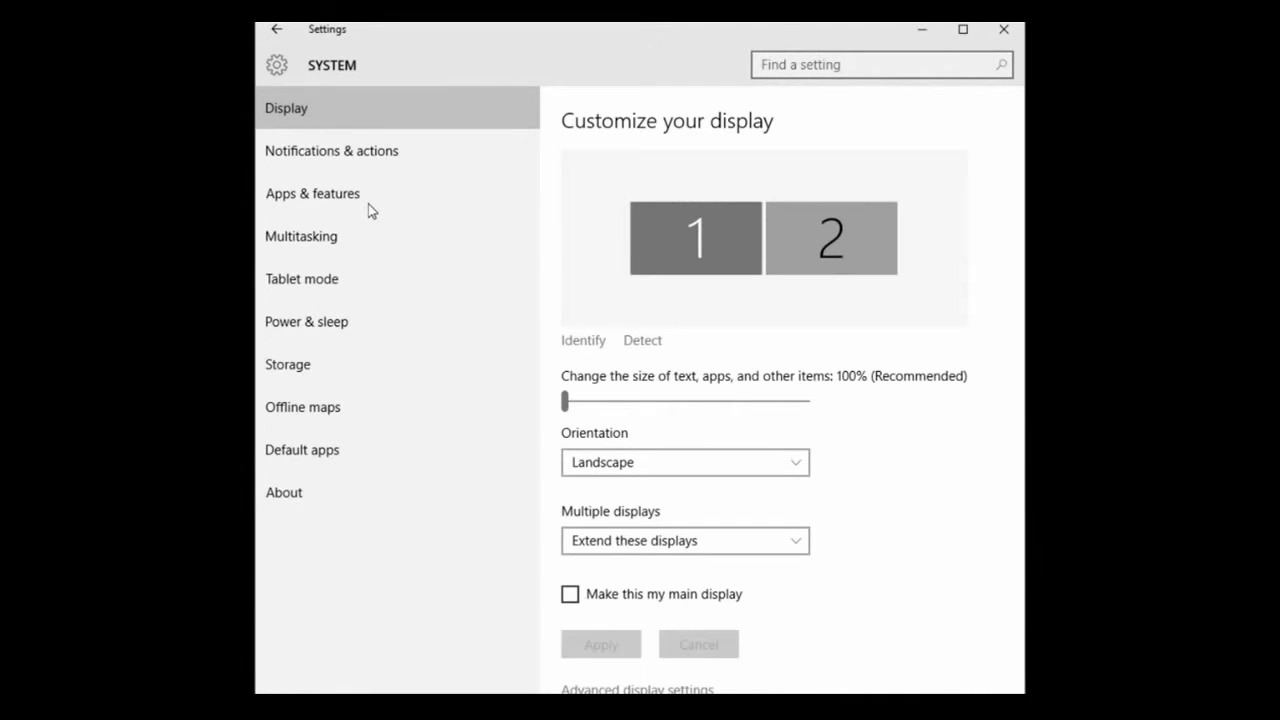
mouse_move(370, 338)
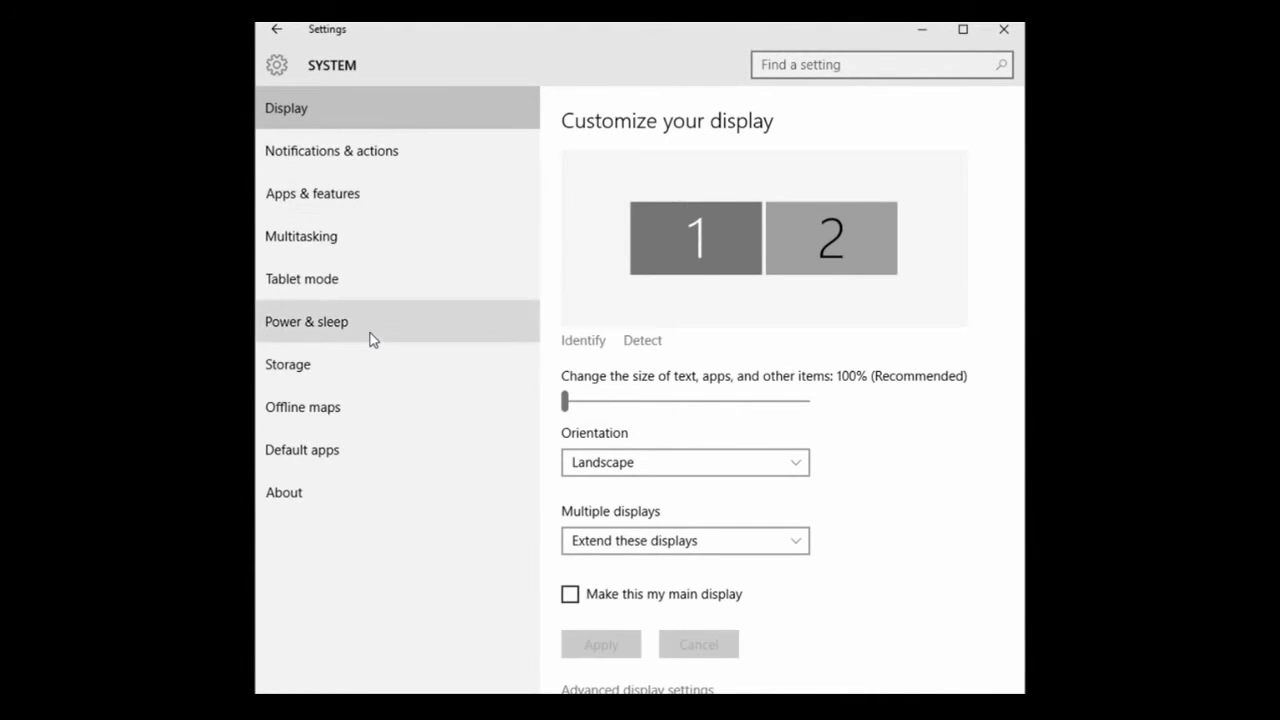
- Show Power & sleep and review the screen turn-off choices without changing the 15-minute setting
click(306, 320)
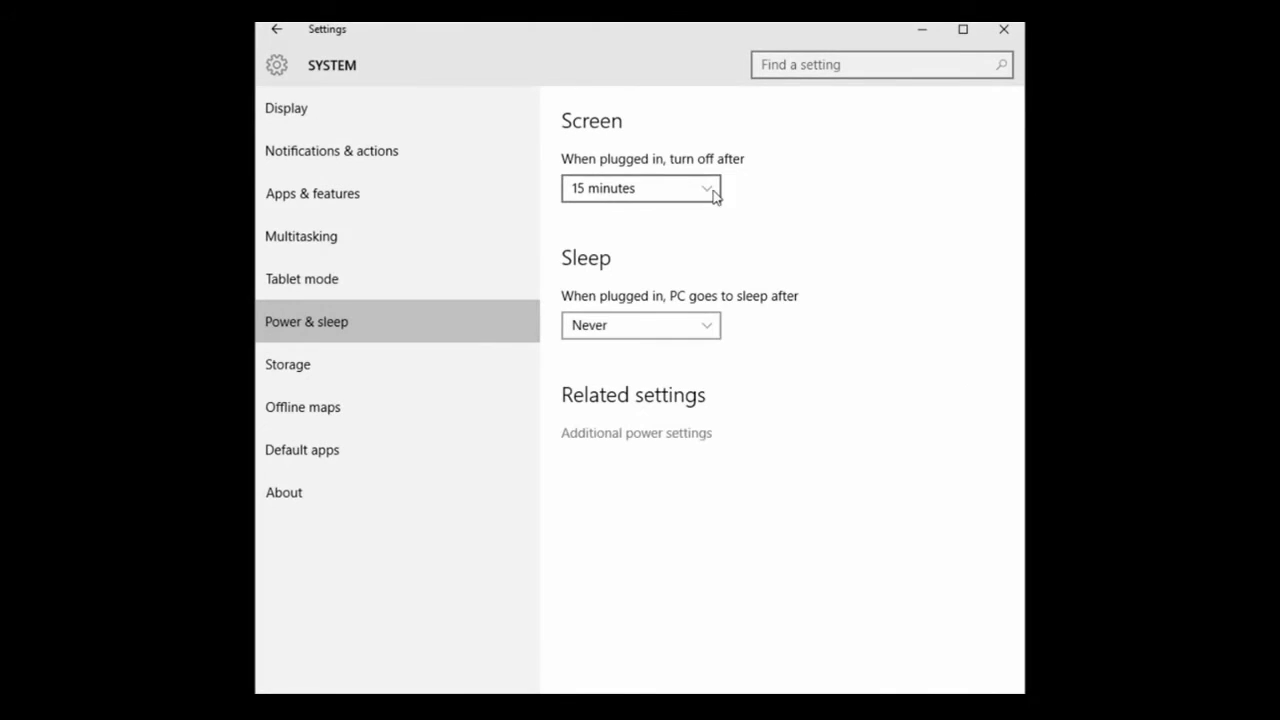
click(640, 188)
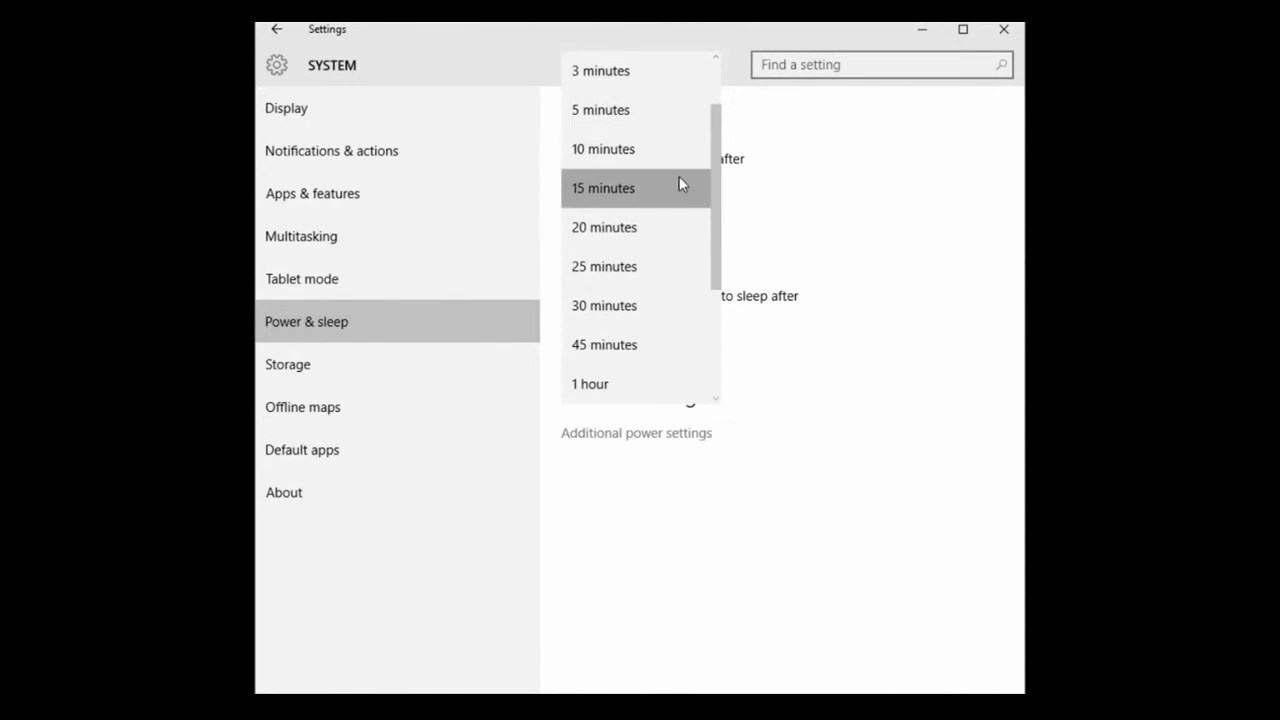
mouse_move(672, 304)
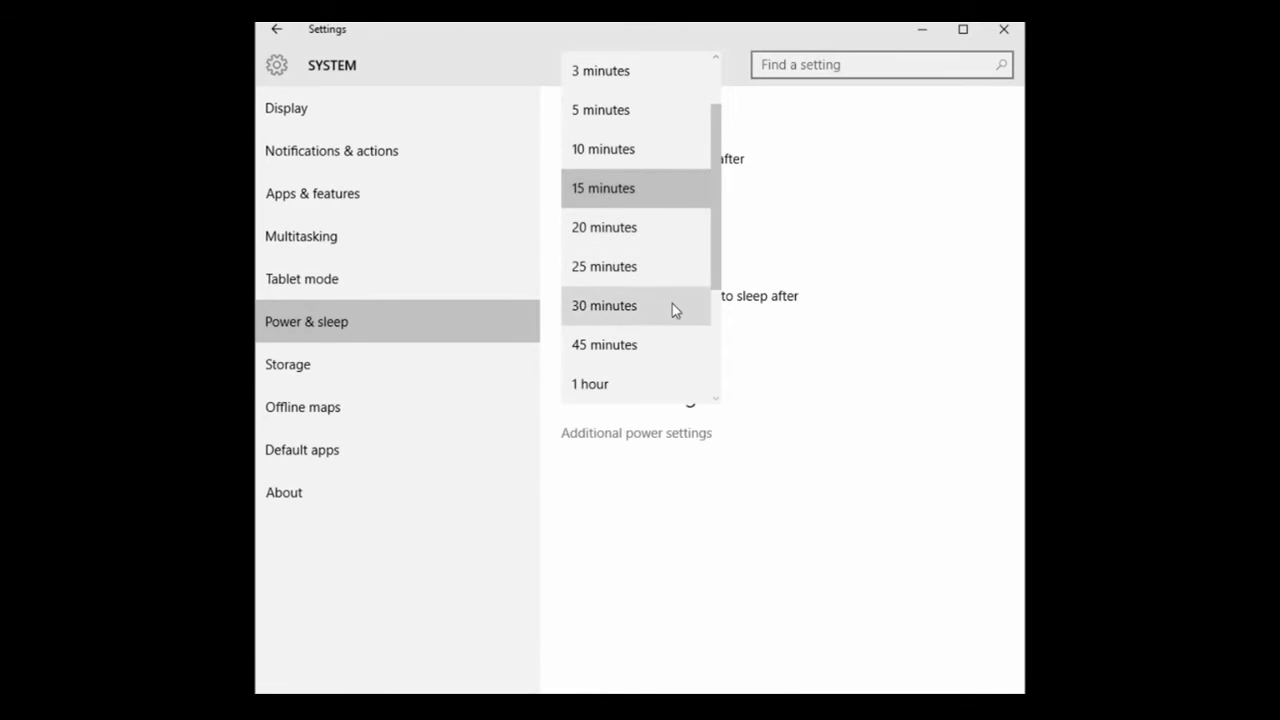
scroll(down, 3)
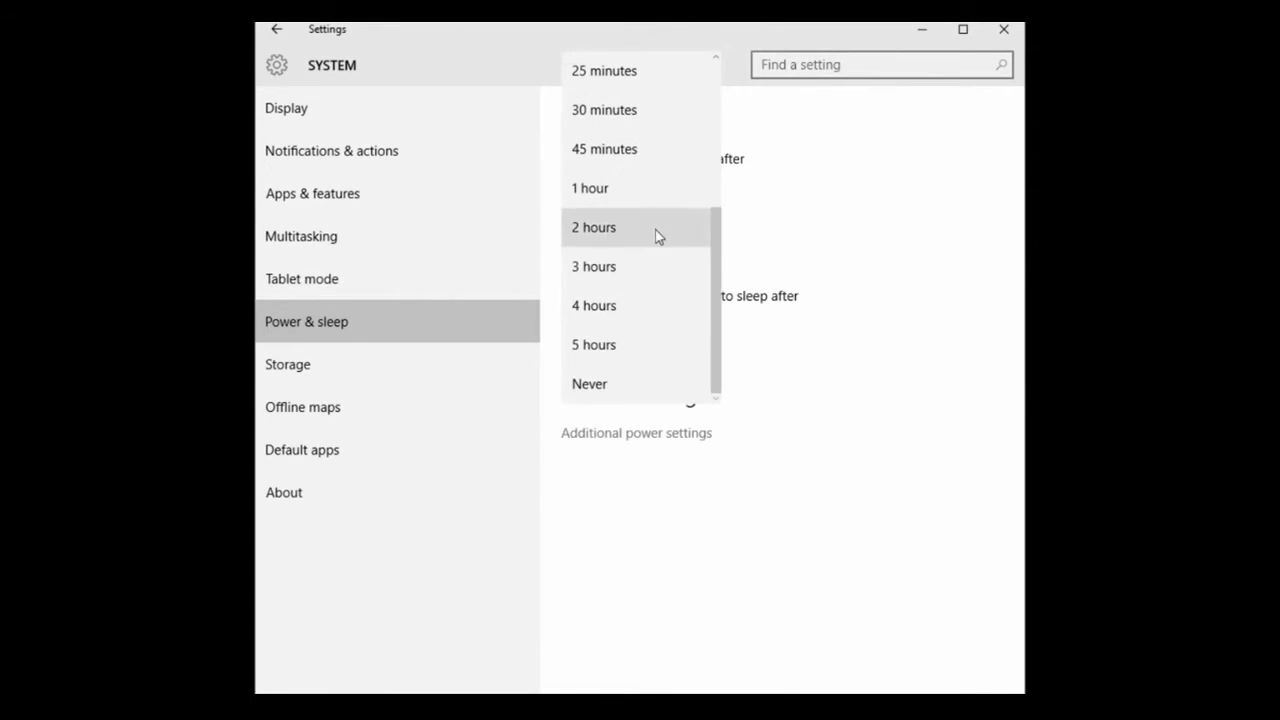
mouse_move(660, 400)
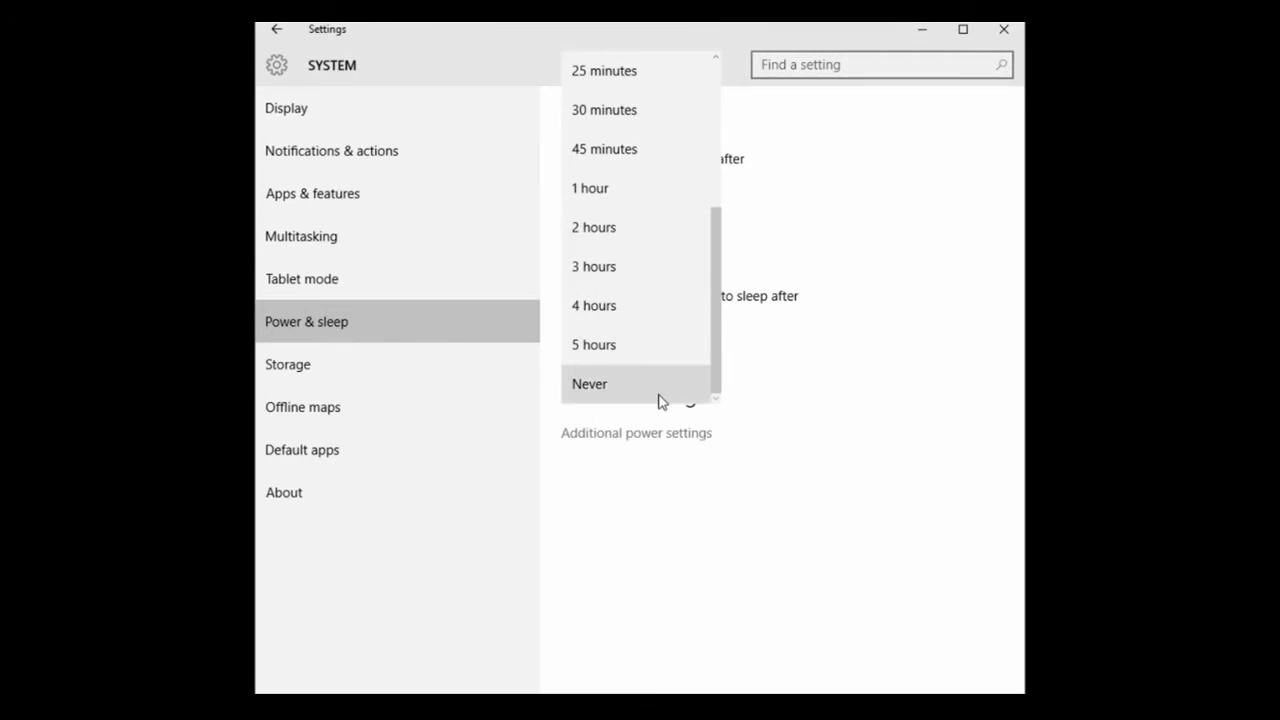
click(588, 384)
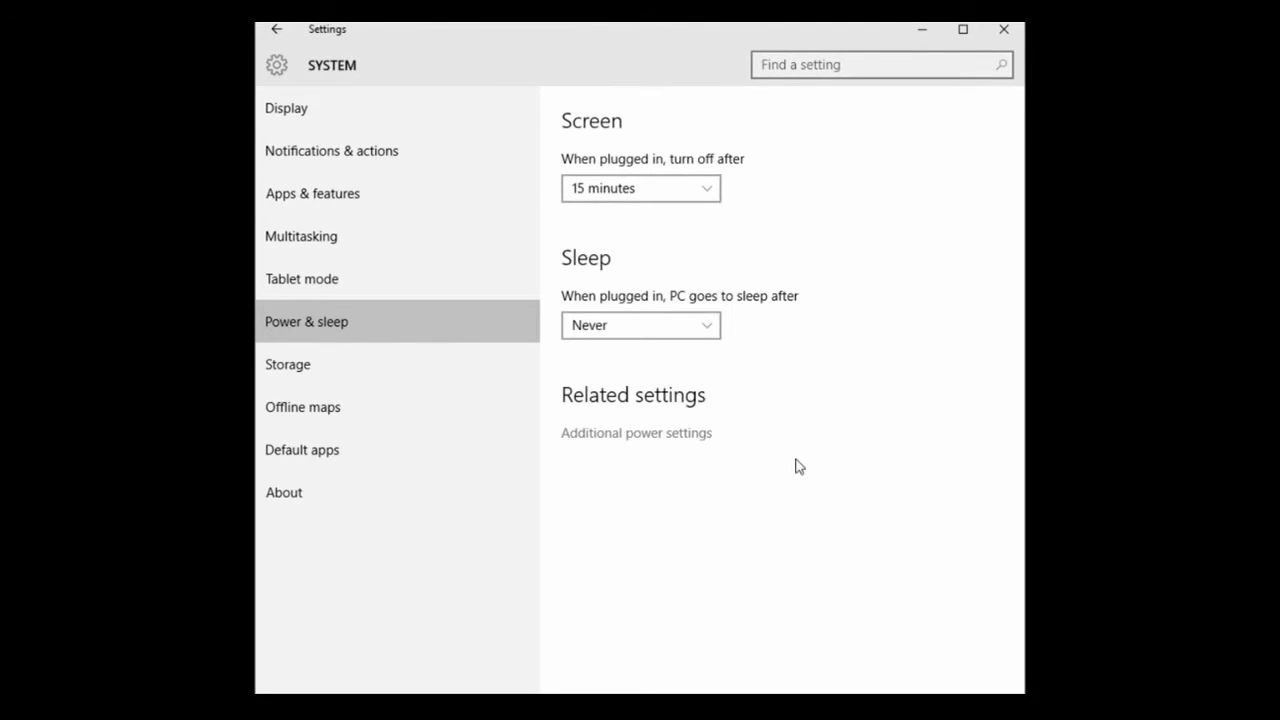